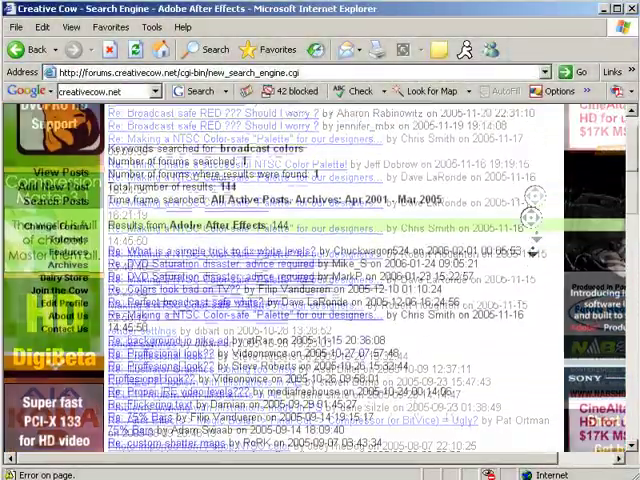
- Move the current-time indicator back to 0;00;01;13, showing the red parade dragon
scroll("down", 3)
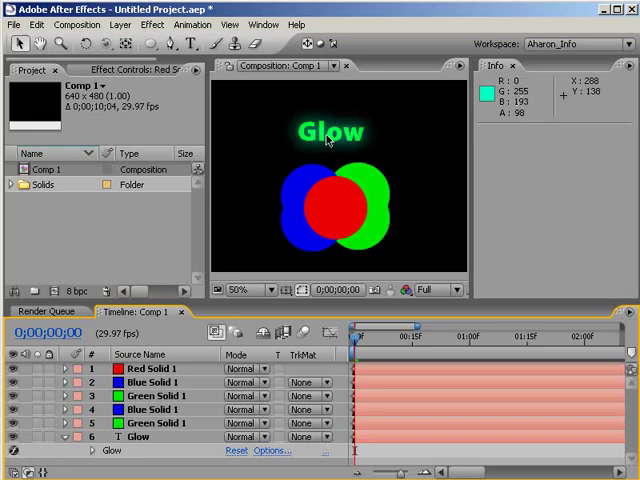
mouse_move(178, 377)
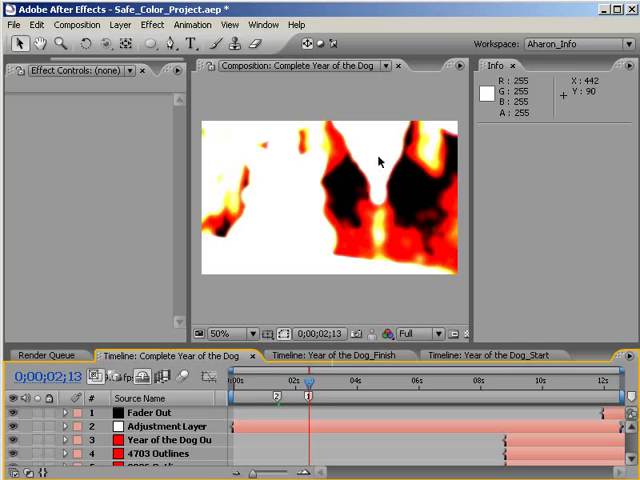
mouse_move(390, 214)
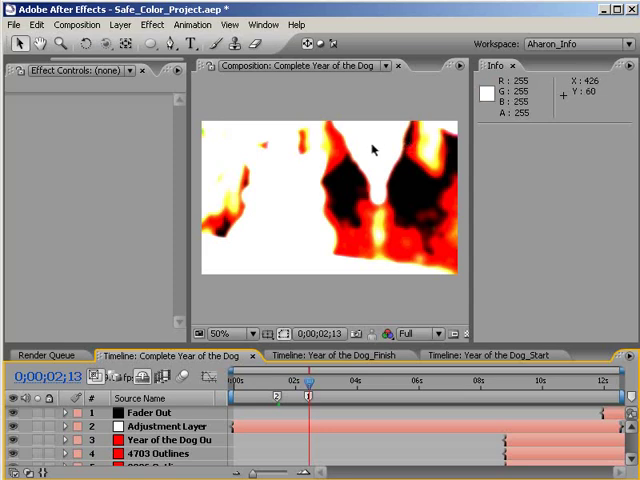
mouse_move(378, 150)
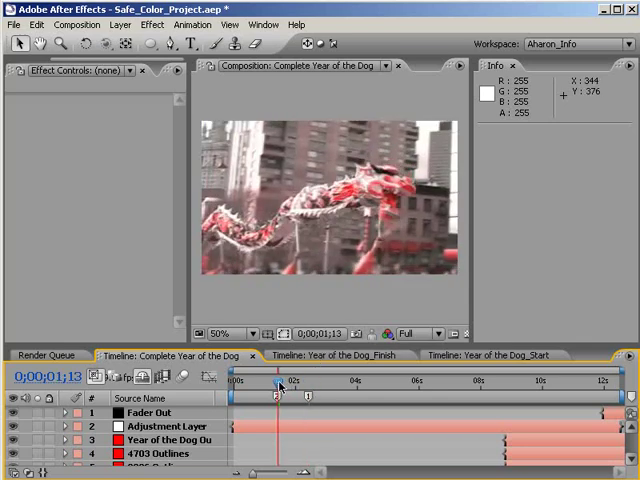
mouse_move(222, 230)
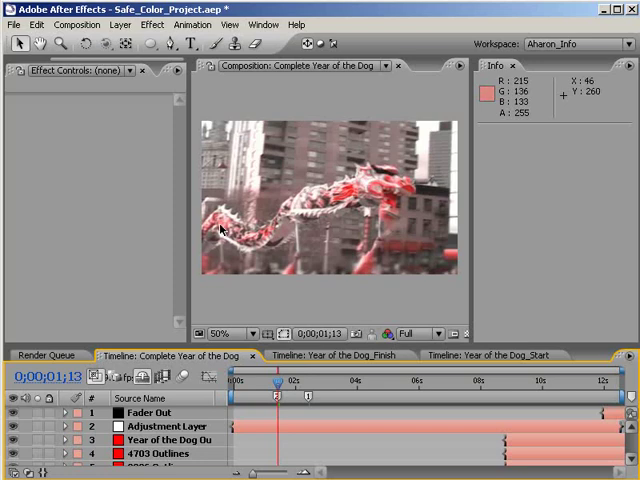
mouse_move(250, 167)
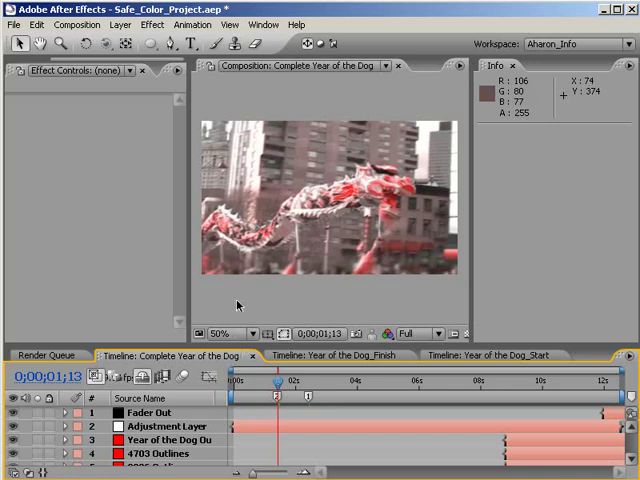
left_click(120, 24)
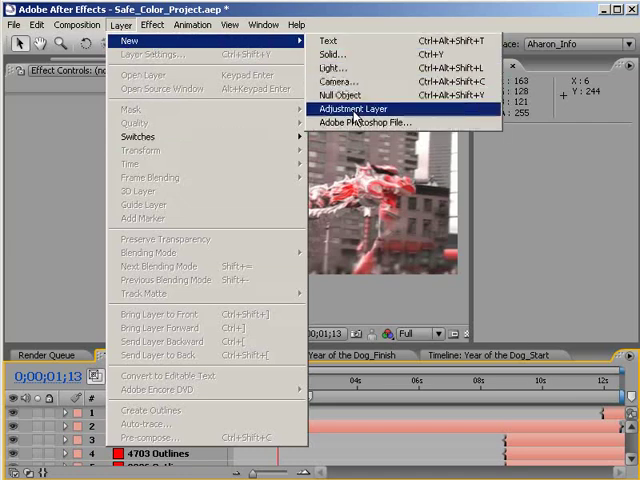
- Add an adjustment layer atop the comp and apply the Levels effect to it
left_click(353, 108)
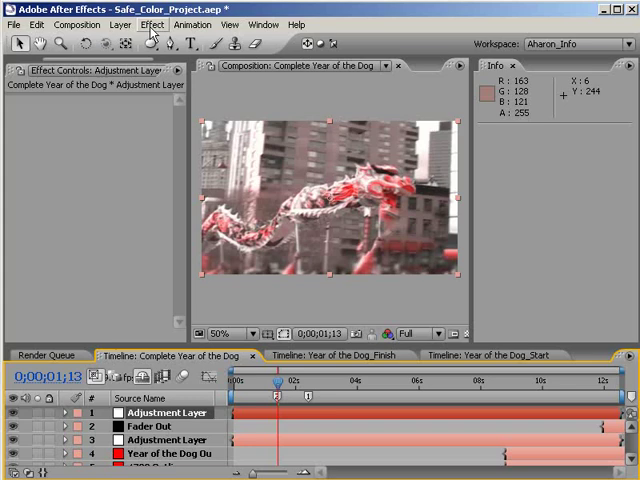
left_click(152, 24)
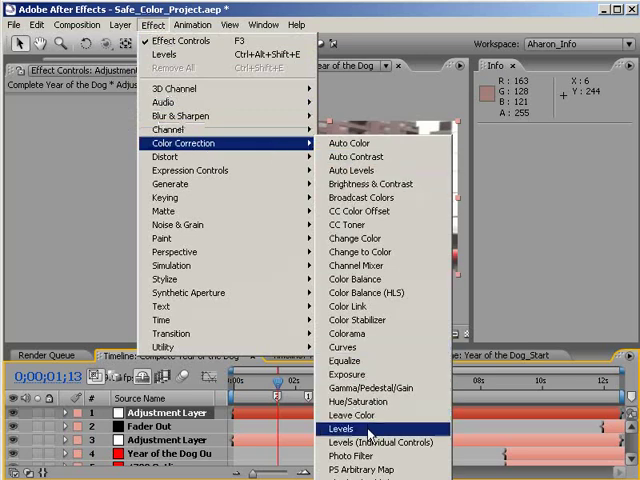
left_click(341, 428)
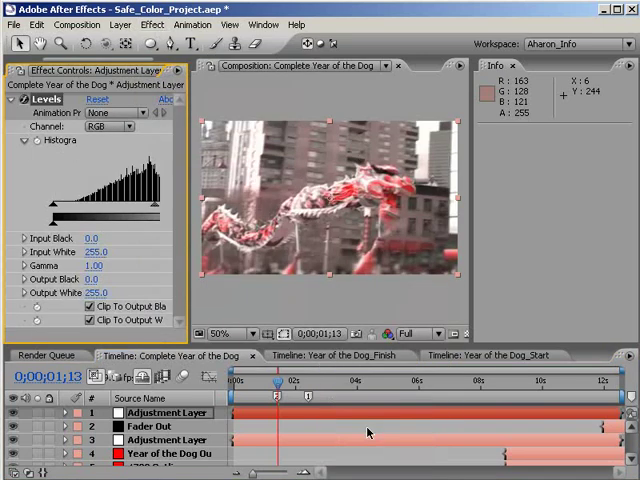
mouse_move(357, 427)
type("16")
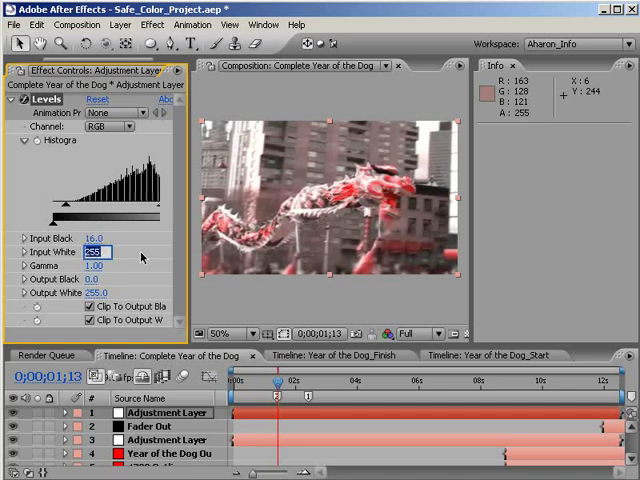
- Set the Levels Input White to 235, with Input Black at 16
type("235.0")
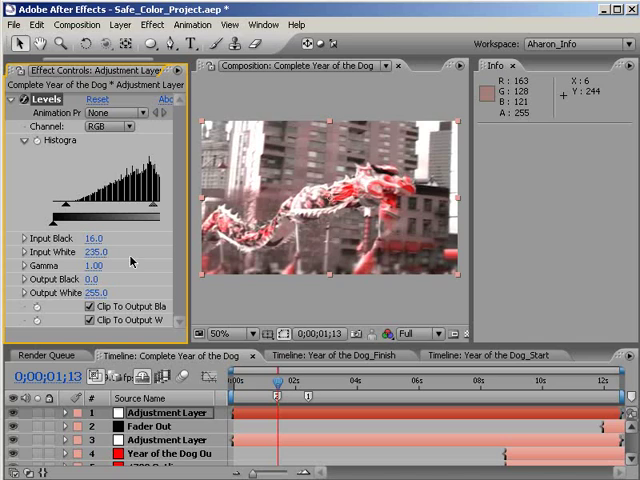
mouse_move(118, 285)
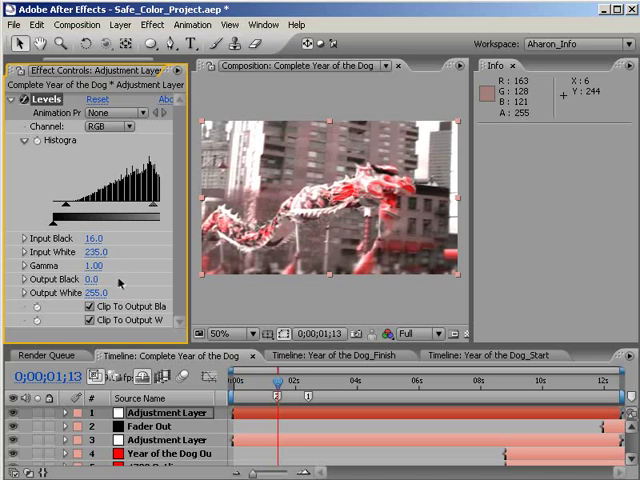
- Set Levels Output Black to 16 and Output White to 235
left_click(92, 278)
type("16")
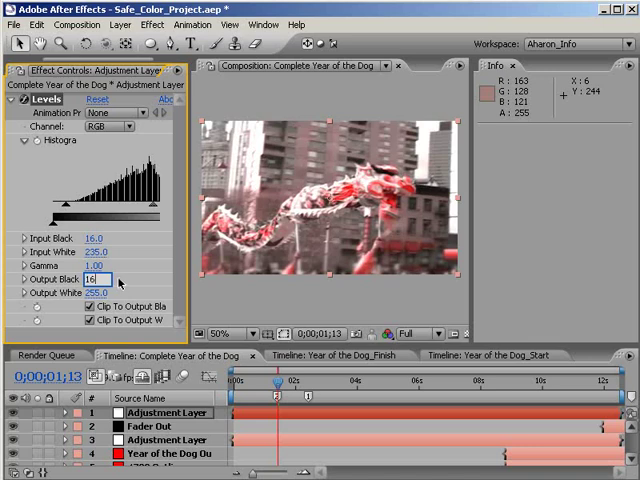
left_click(96, 292)
type("235")
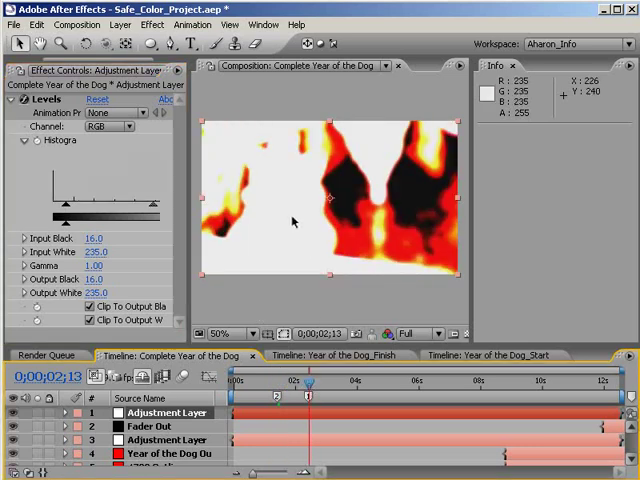
mouse_move(300, 187)
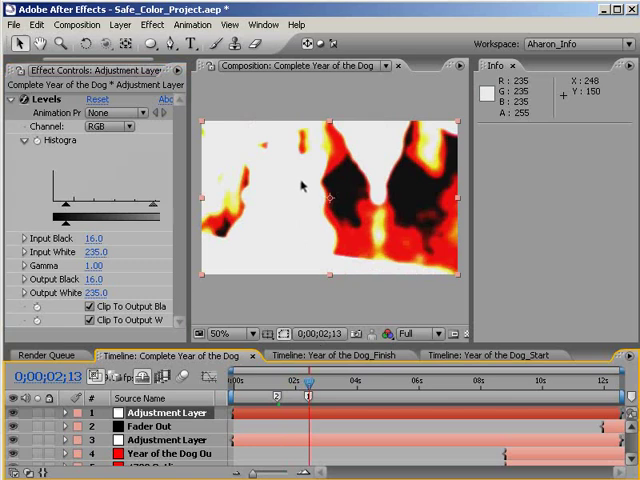
mouse_move(293, 213)
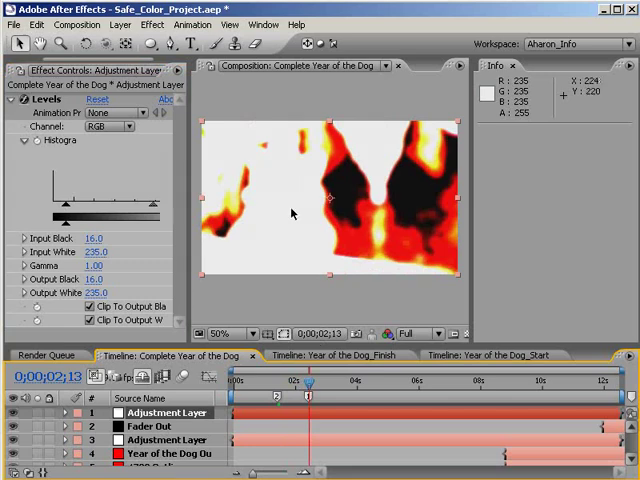
mouse_move(15, 415)
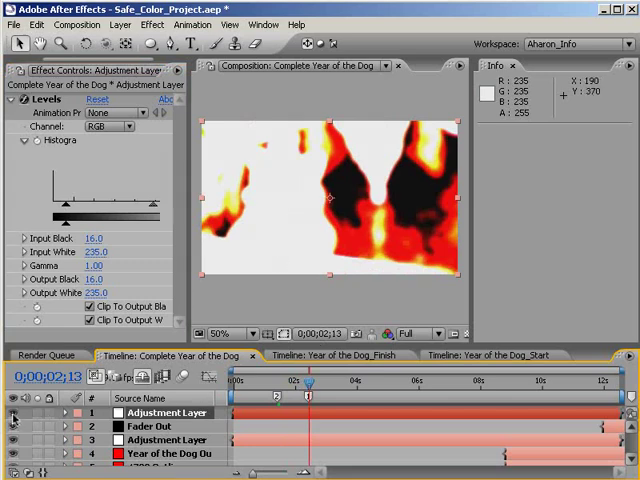